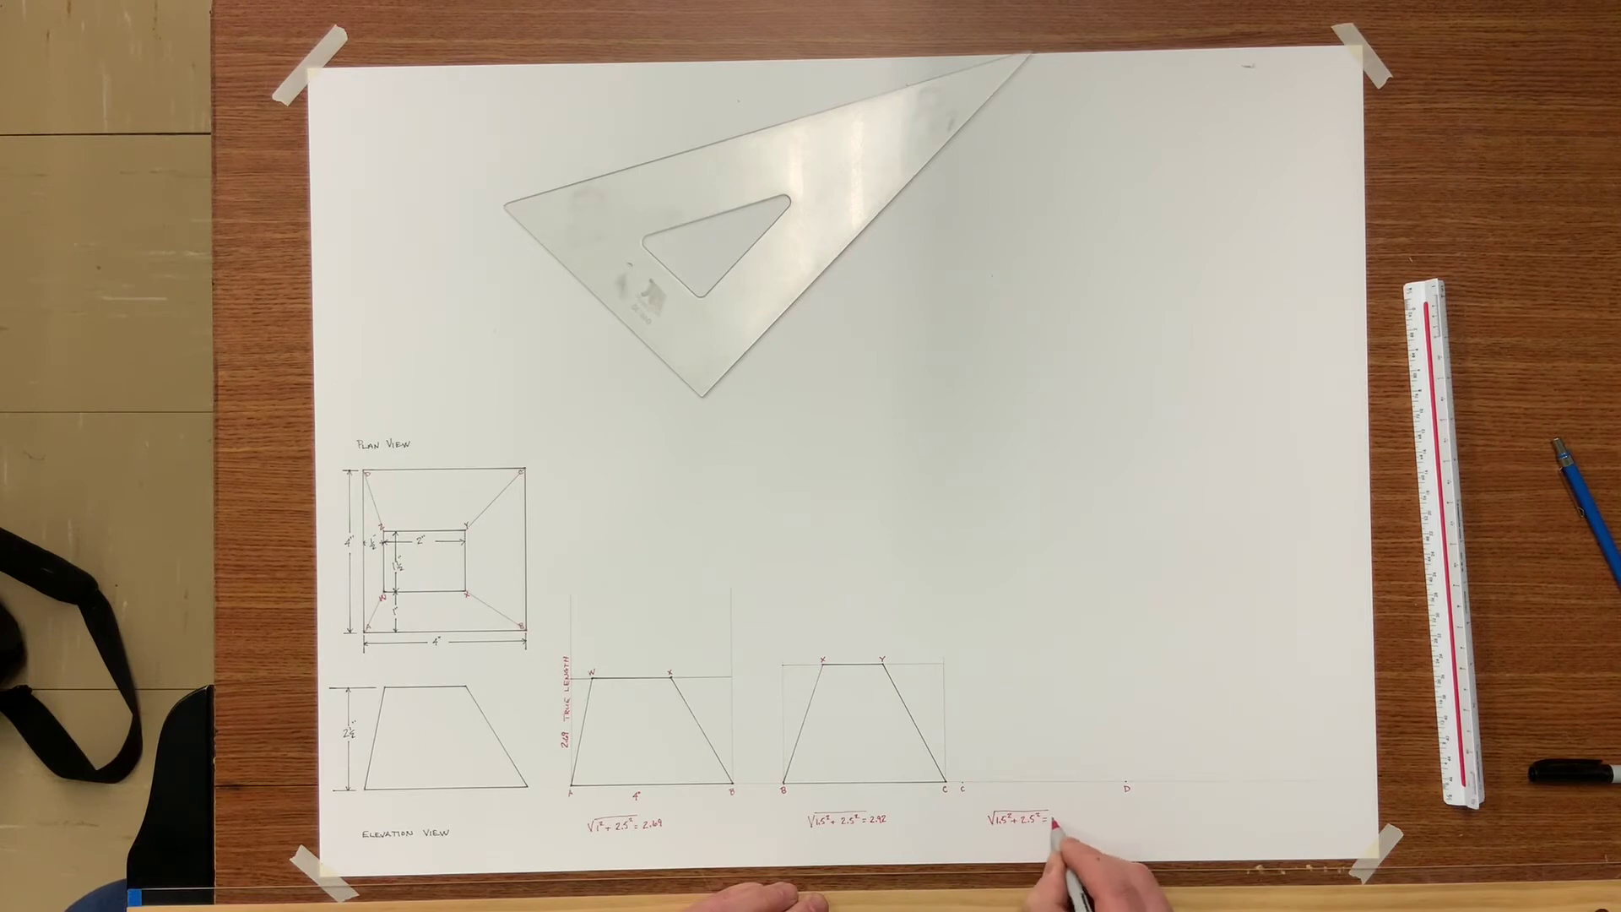
Write 2.92 as the result of the square-root calculation under the C–D panel
type("2.92")
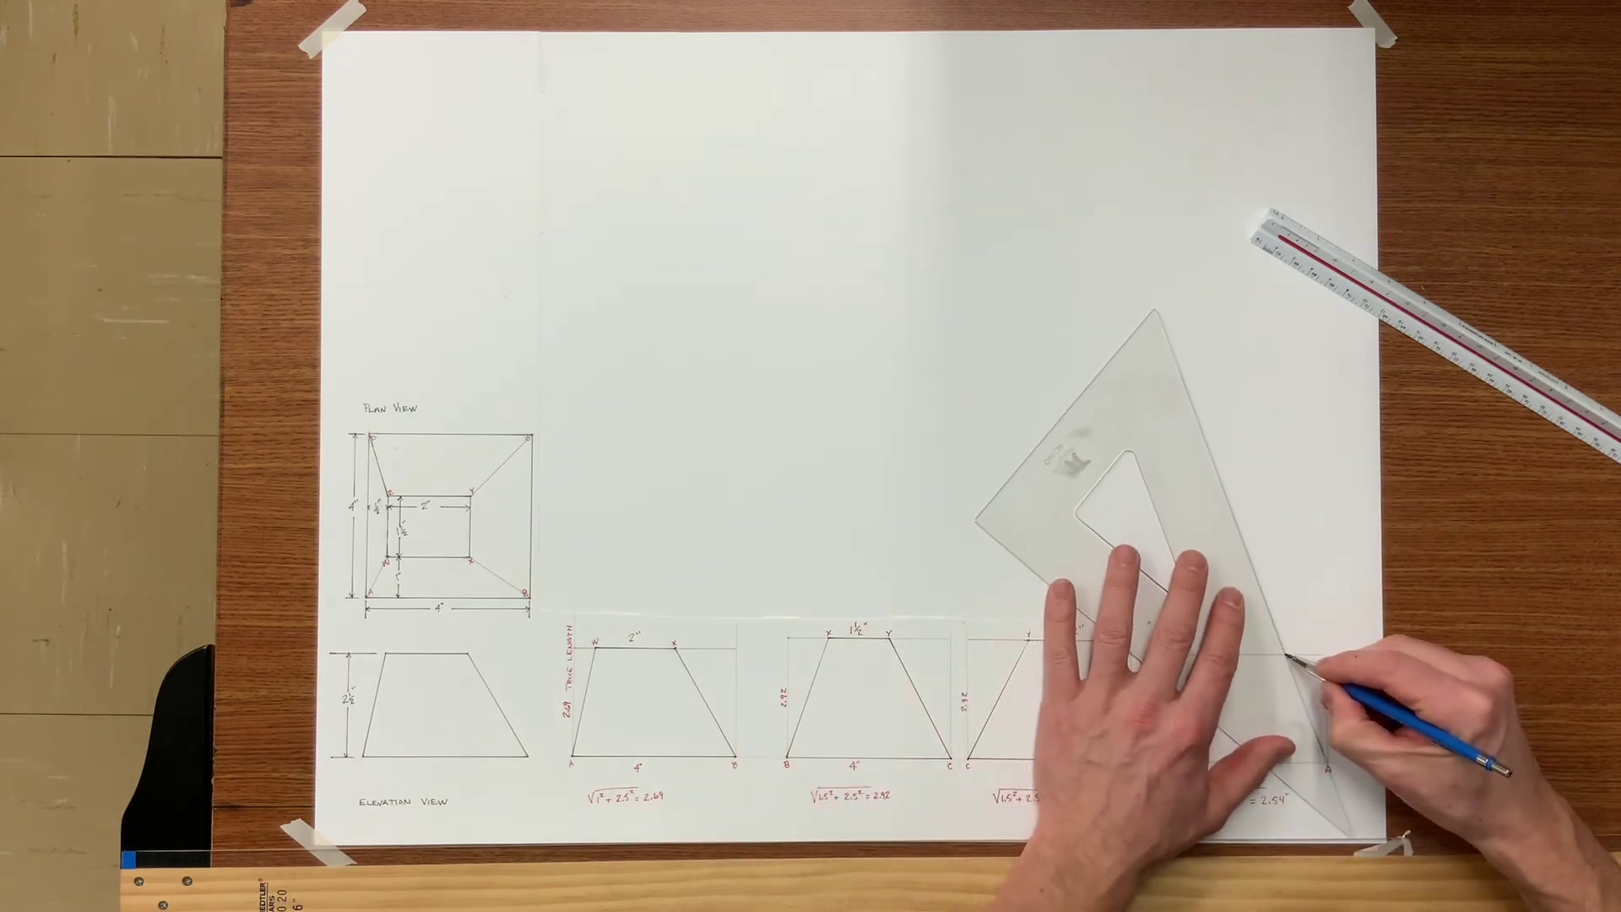
Rule the final panel's sloped edge down to corner A using the 45° triangle
left_click_drag(1313, 672, 1354, 765)
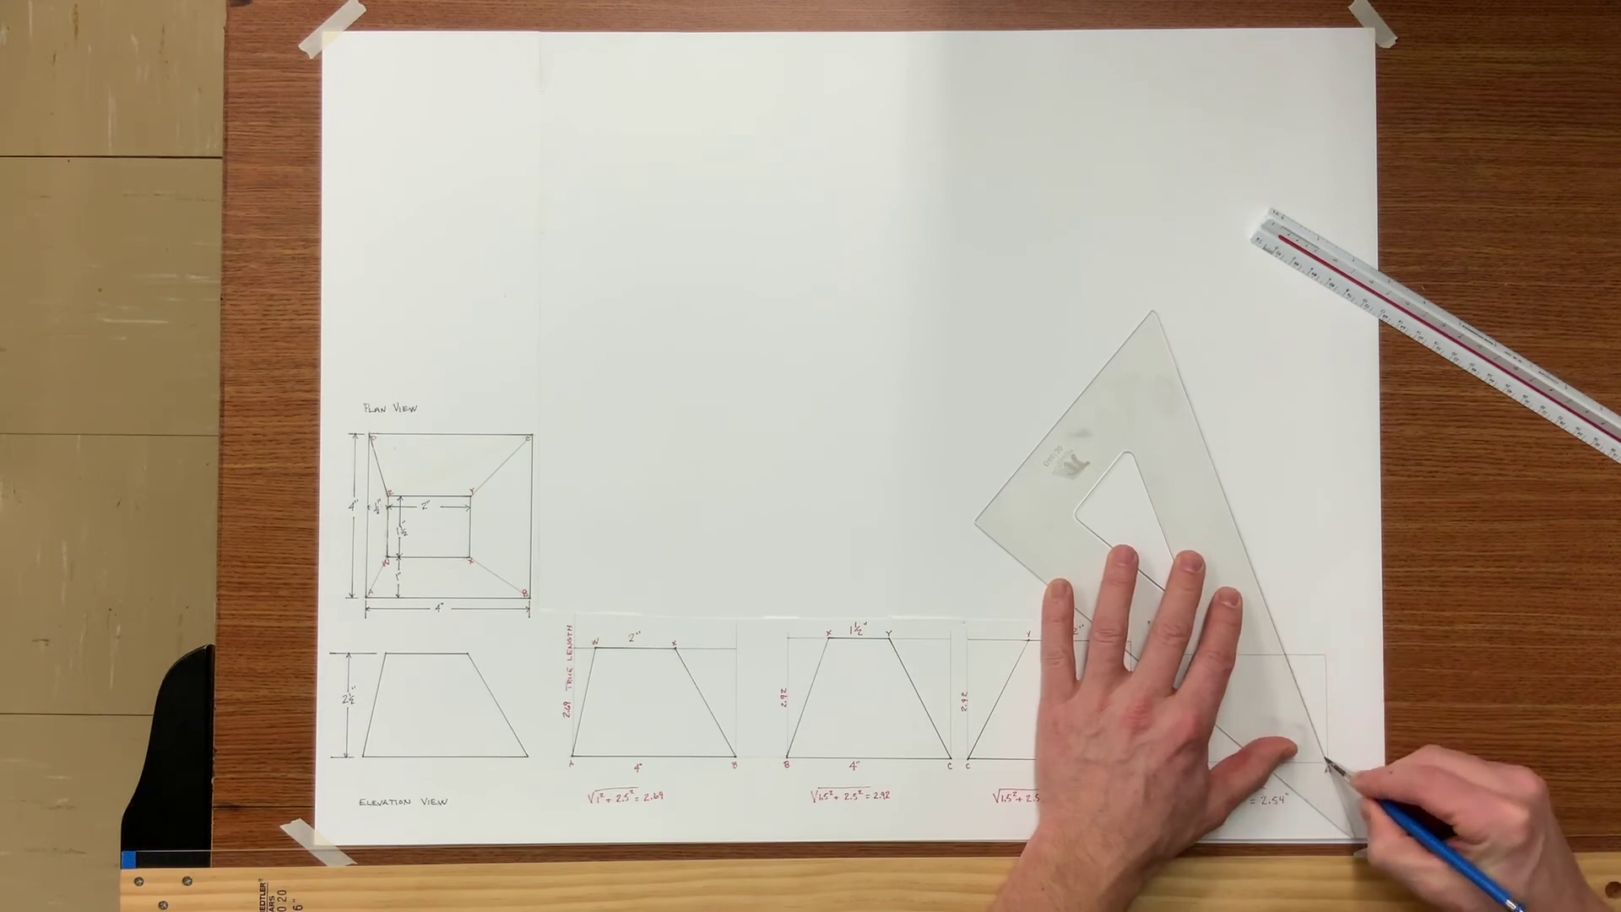